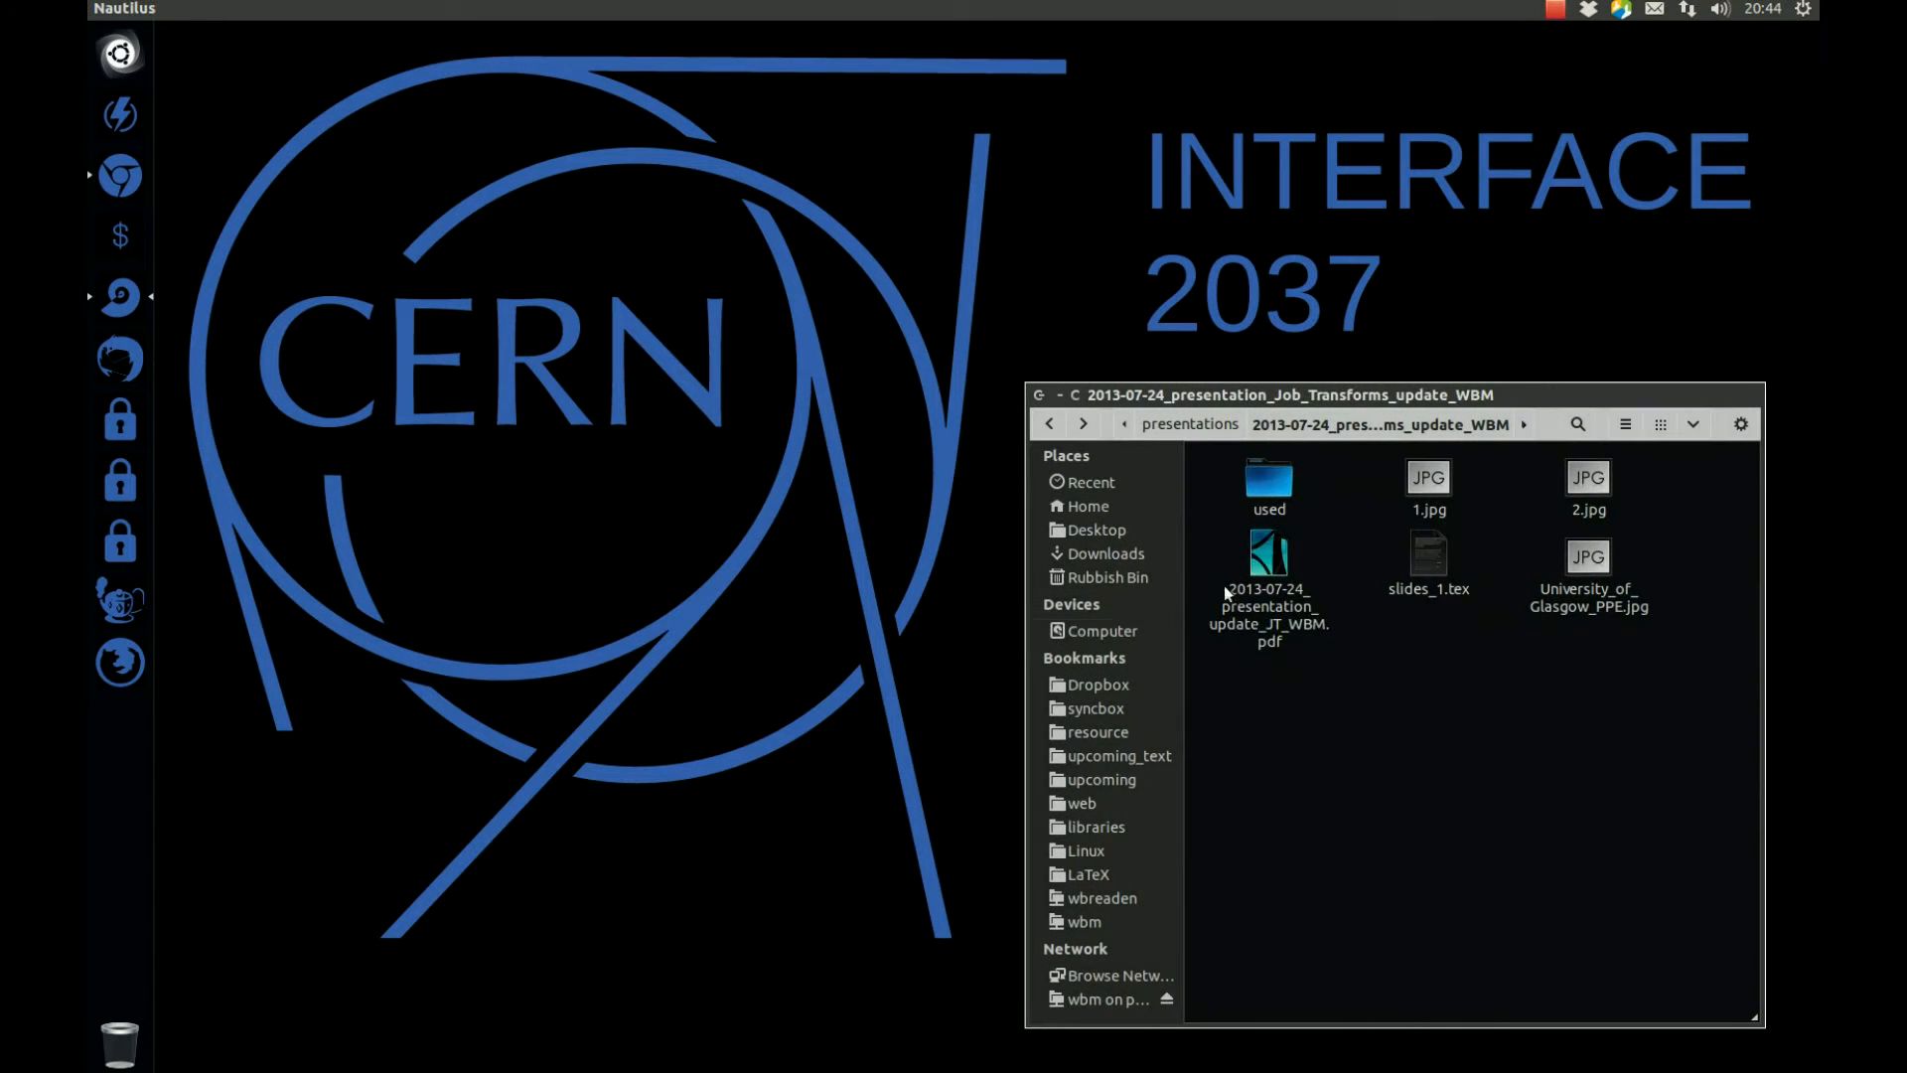
Step: Open the 2013-07-24 presentation PDF from Nautilus in Document Viewer
{"action": "double_click", "coordinate": [1270, 566]}
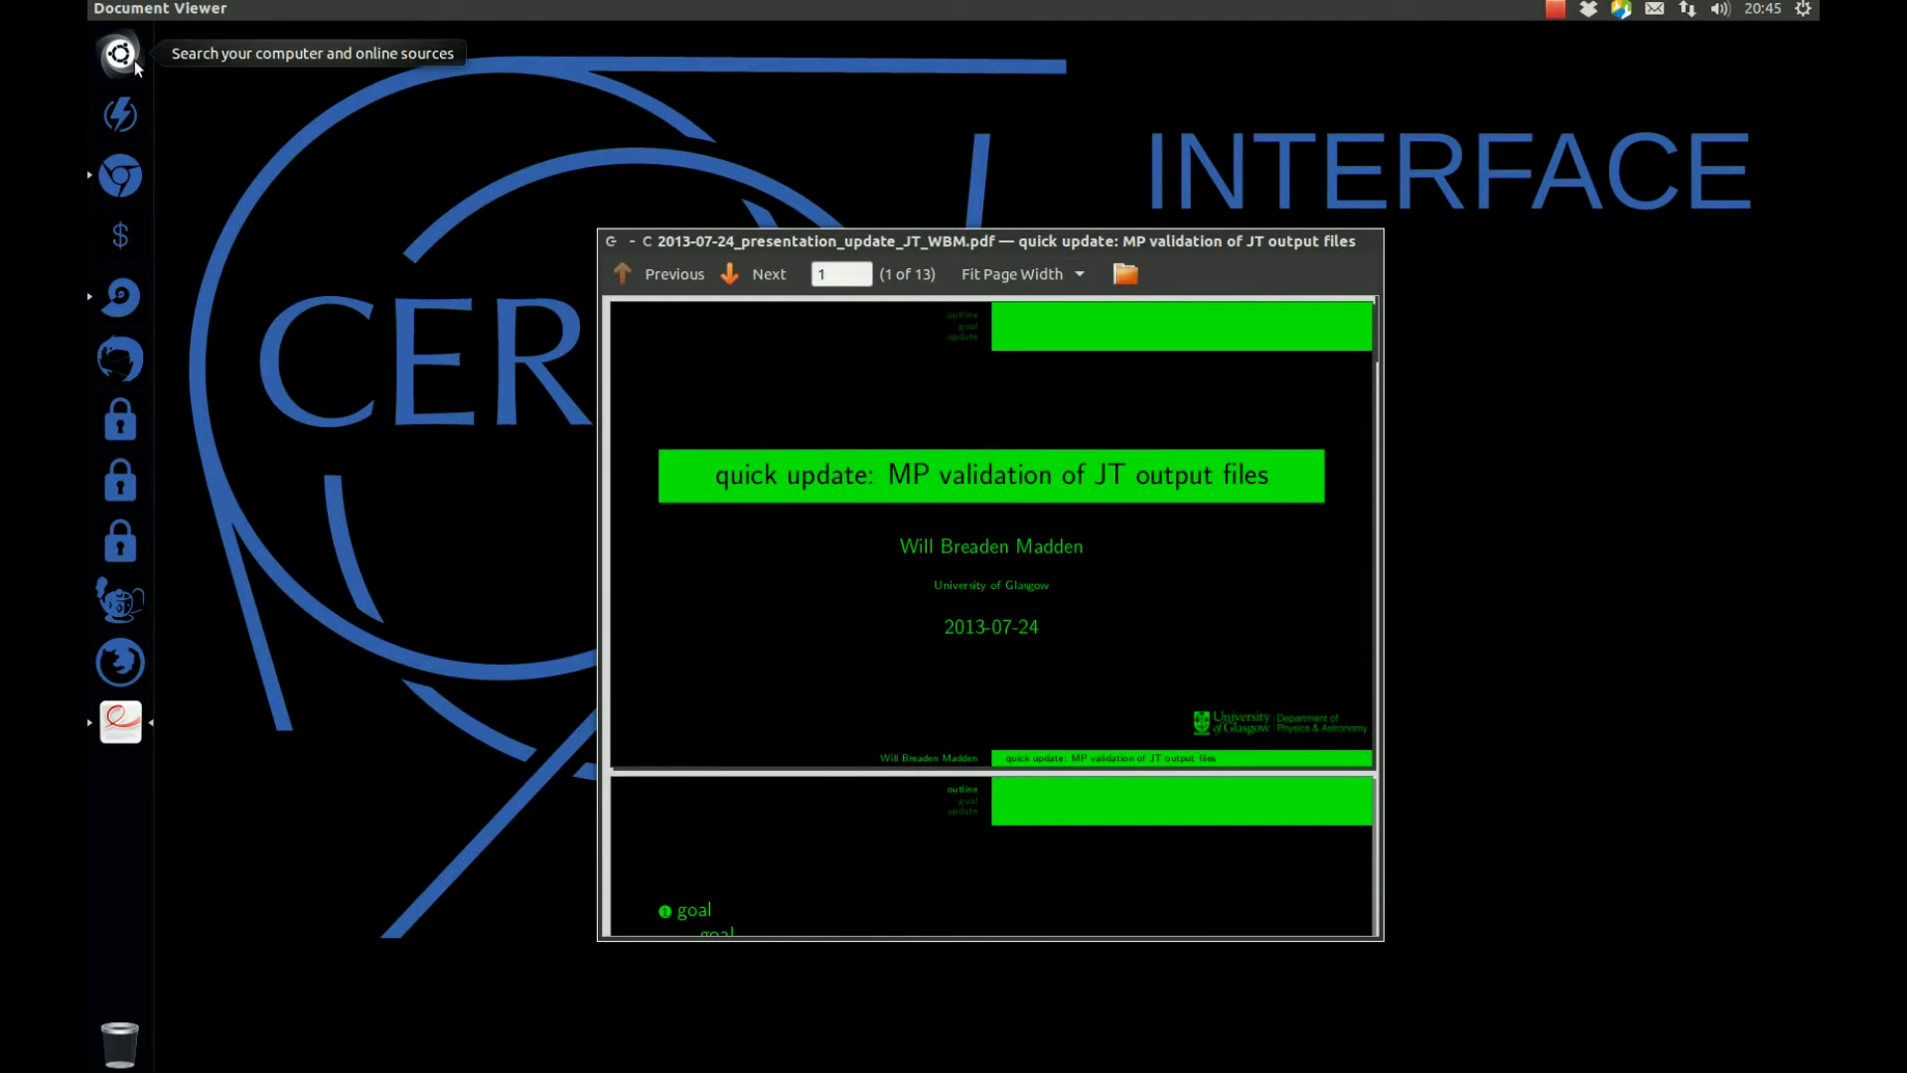
{"action": "mouse_move", "coordinate": [268, 173]}
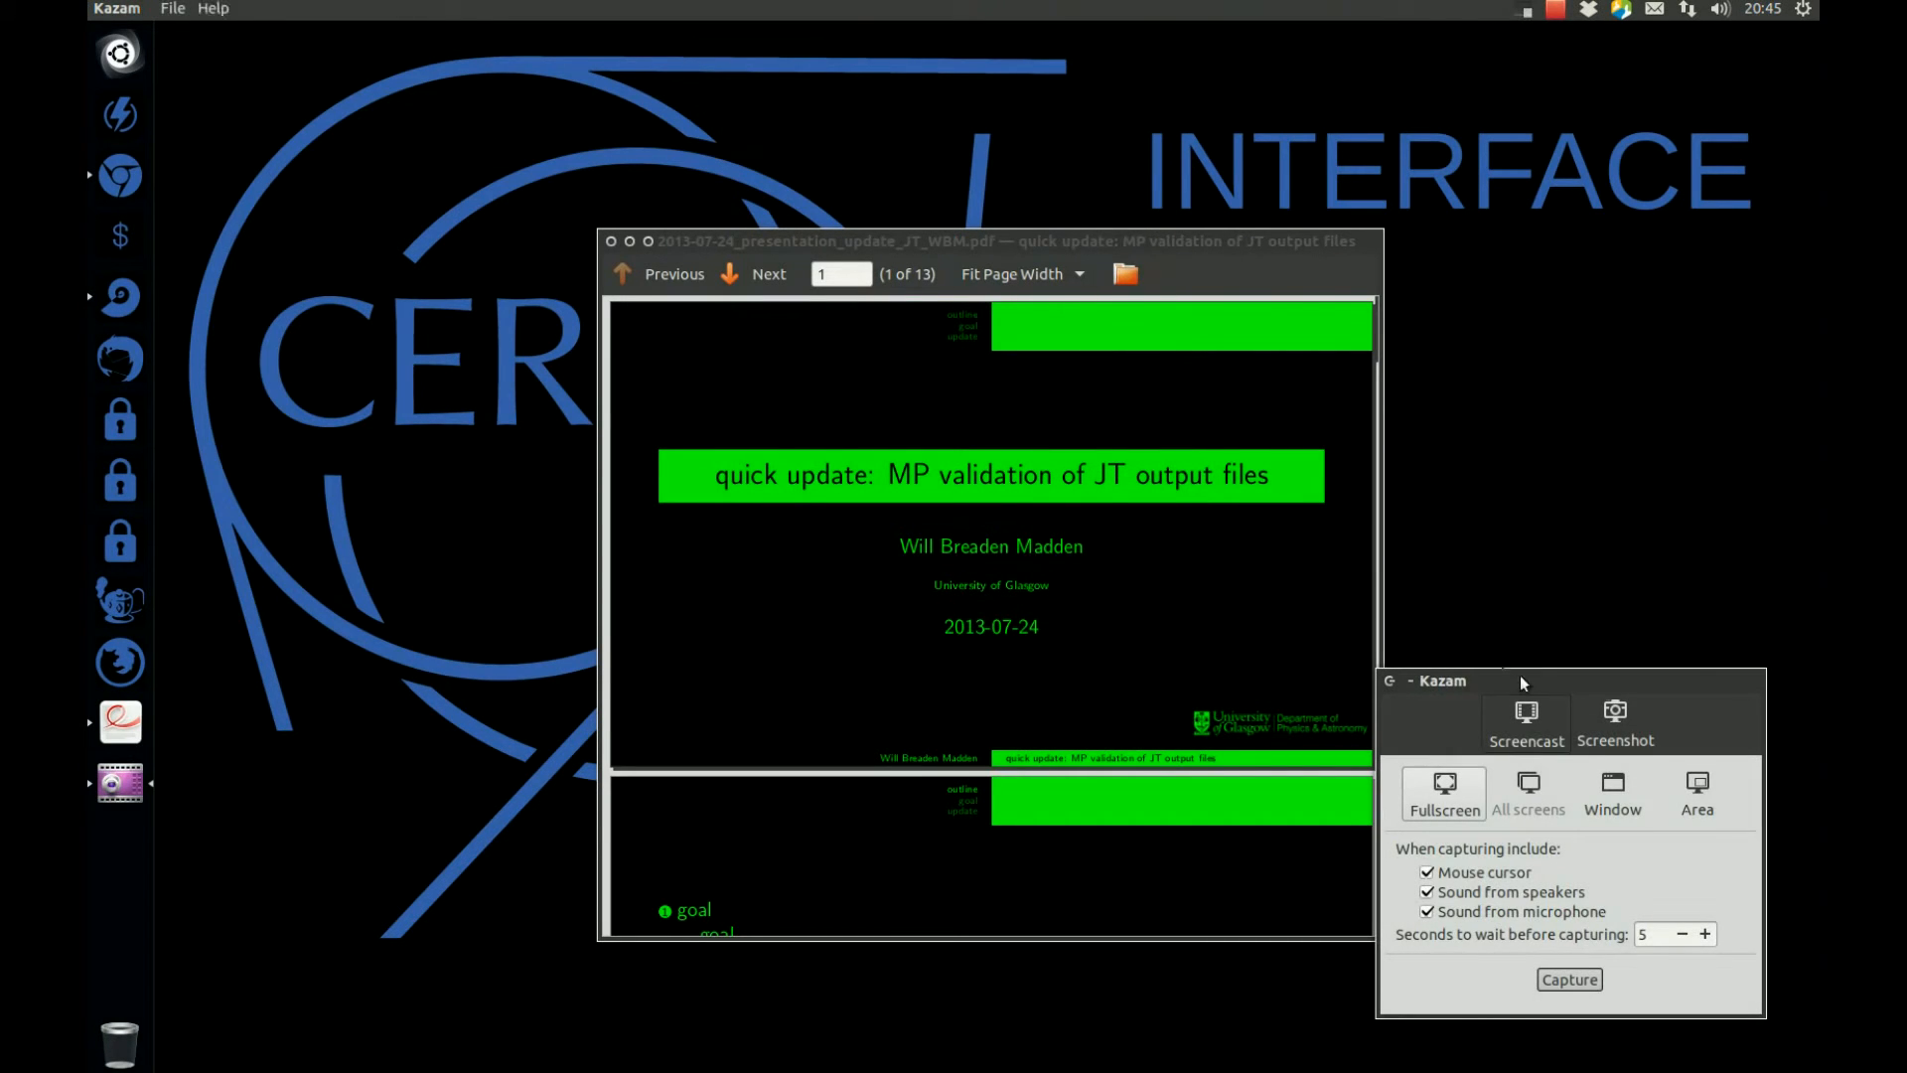
Step: Start a fullscreen screencast with cursor, speaker and microphone sound after a 5-second delay
{"action": "left_click_drag", "start_coordinate": [1520, 681], "coordinate": [1552, 644]}
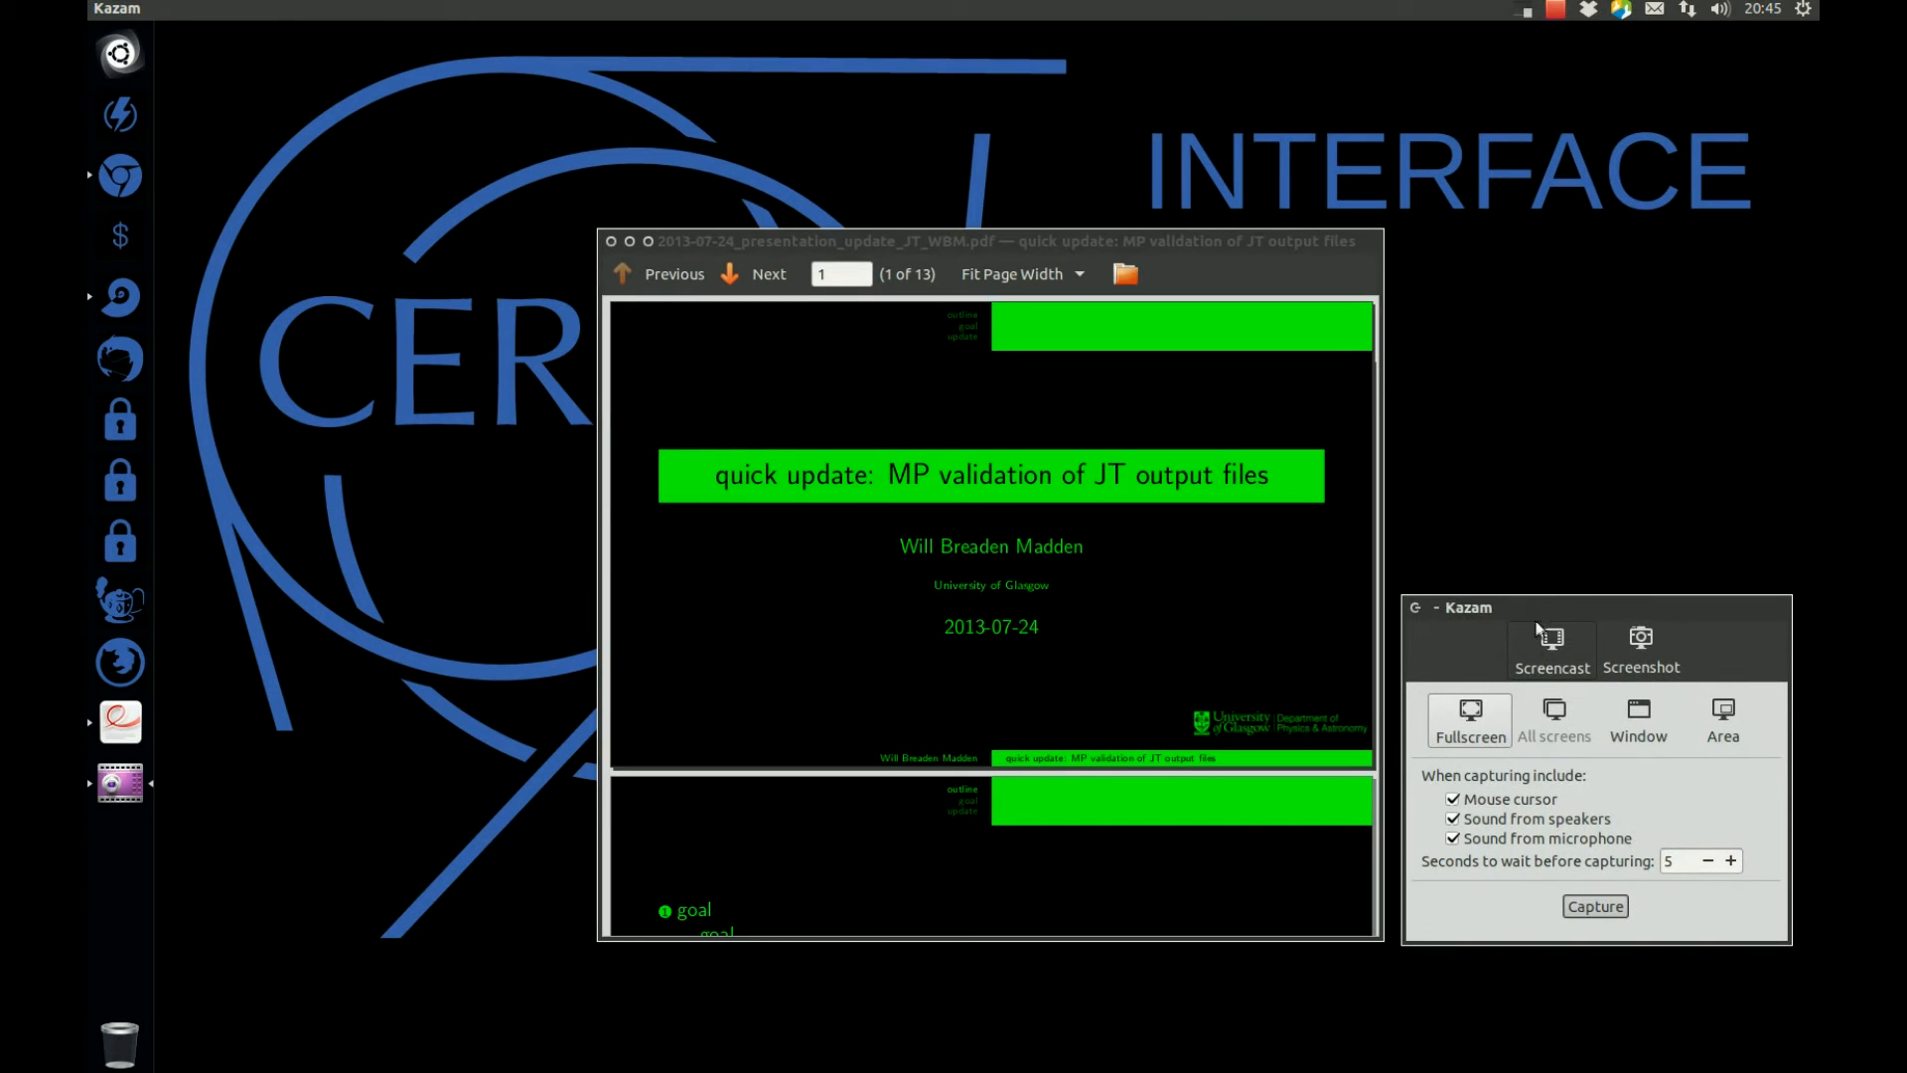
{"action": "mouse_move", "coordinate": [1470, 719]}
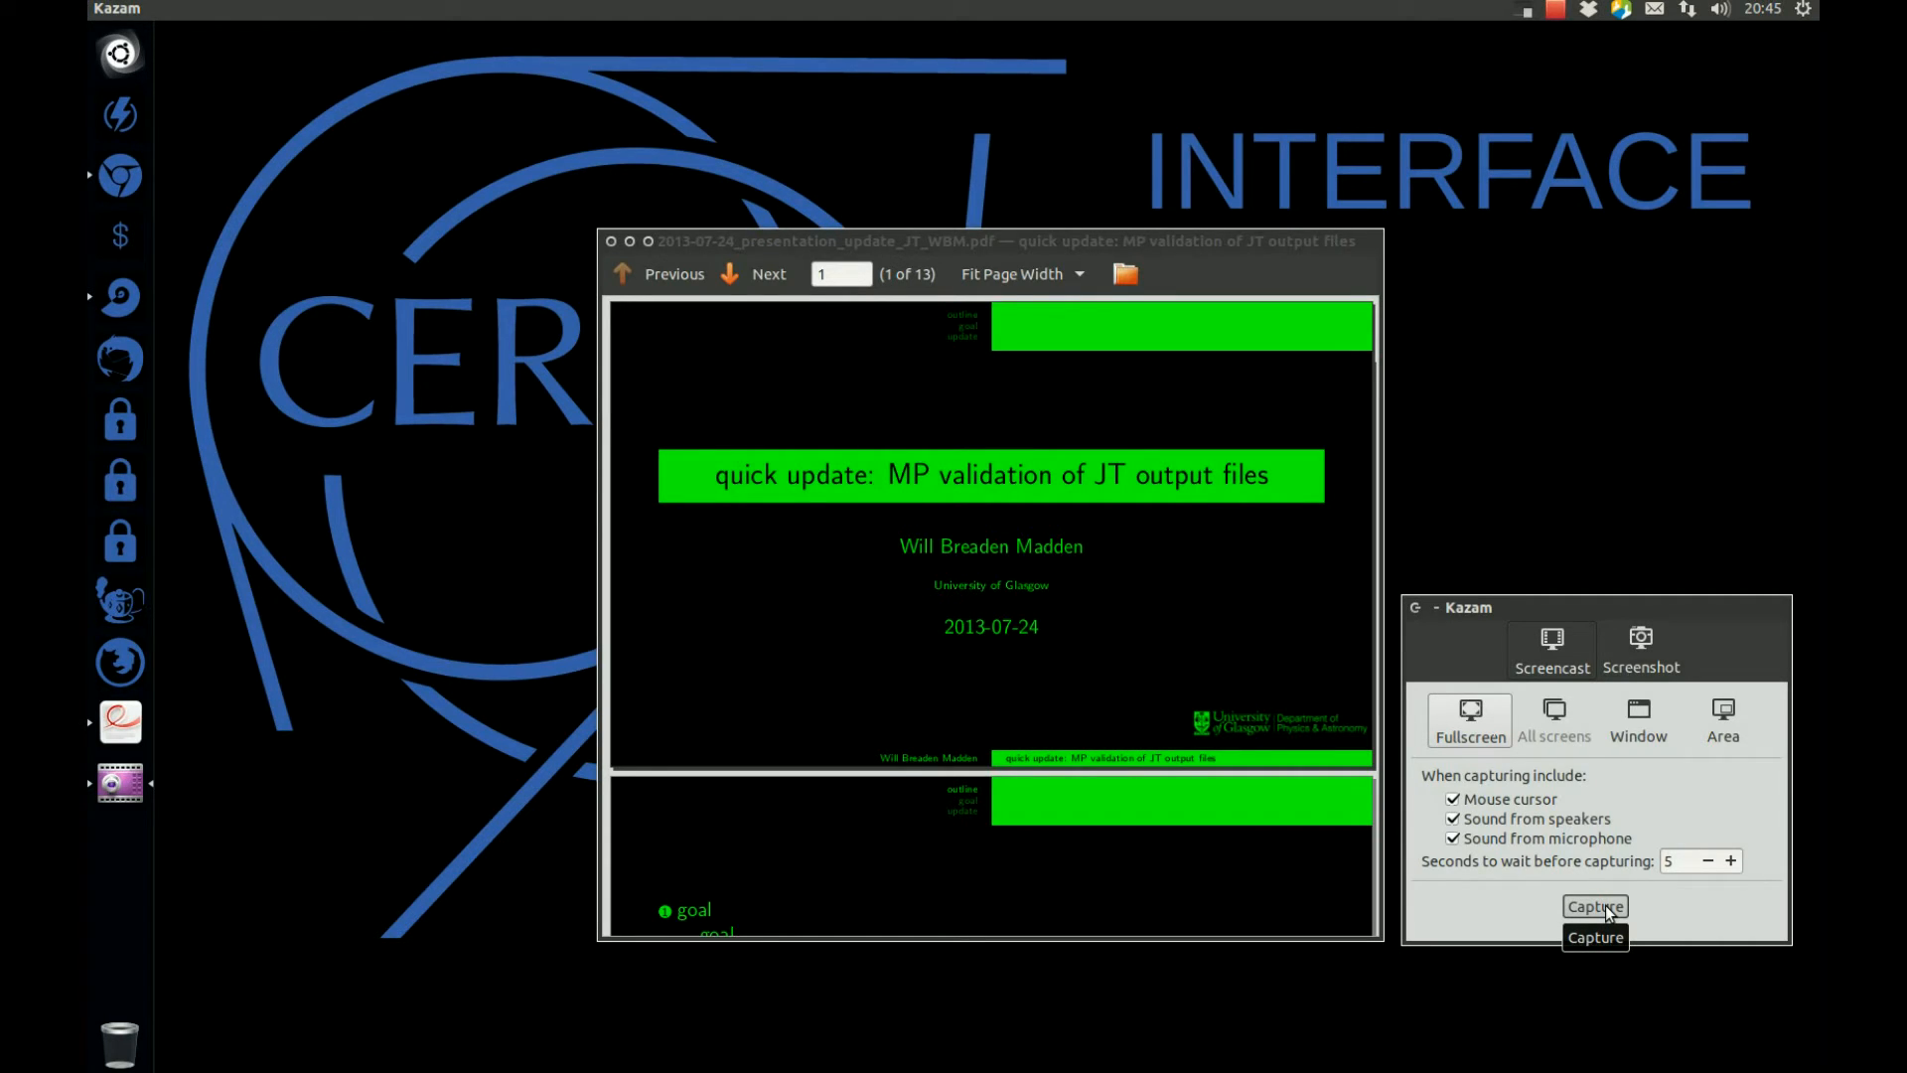
{"action": "left_click", "coordinate": [1595, 906]}
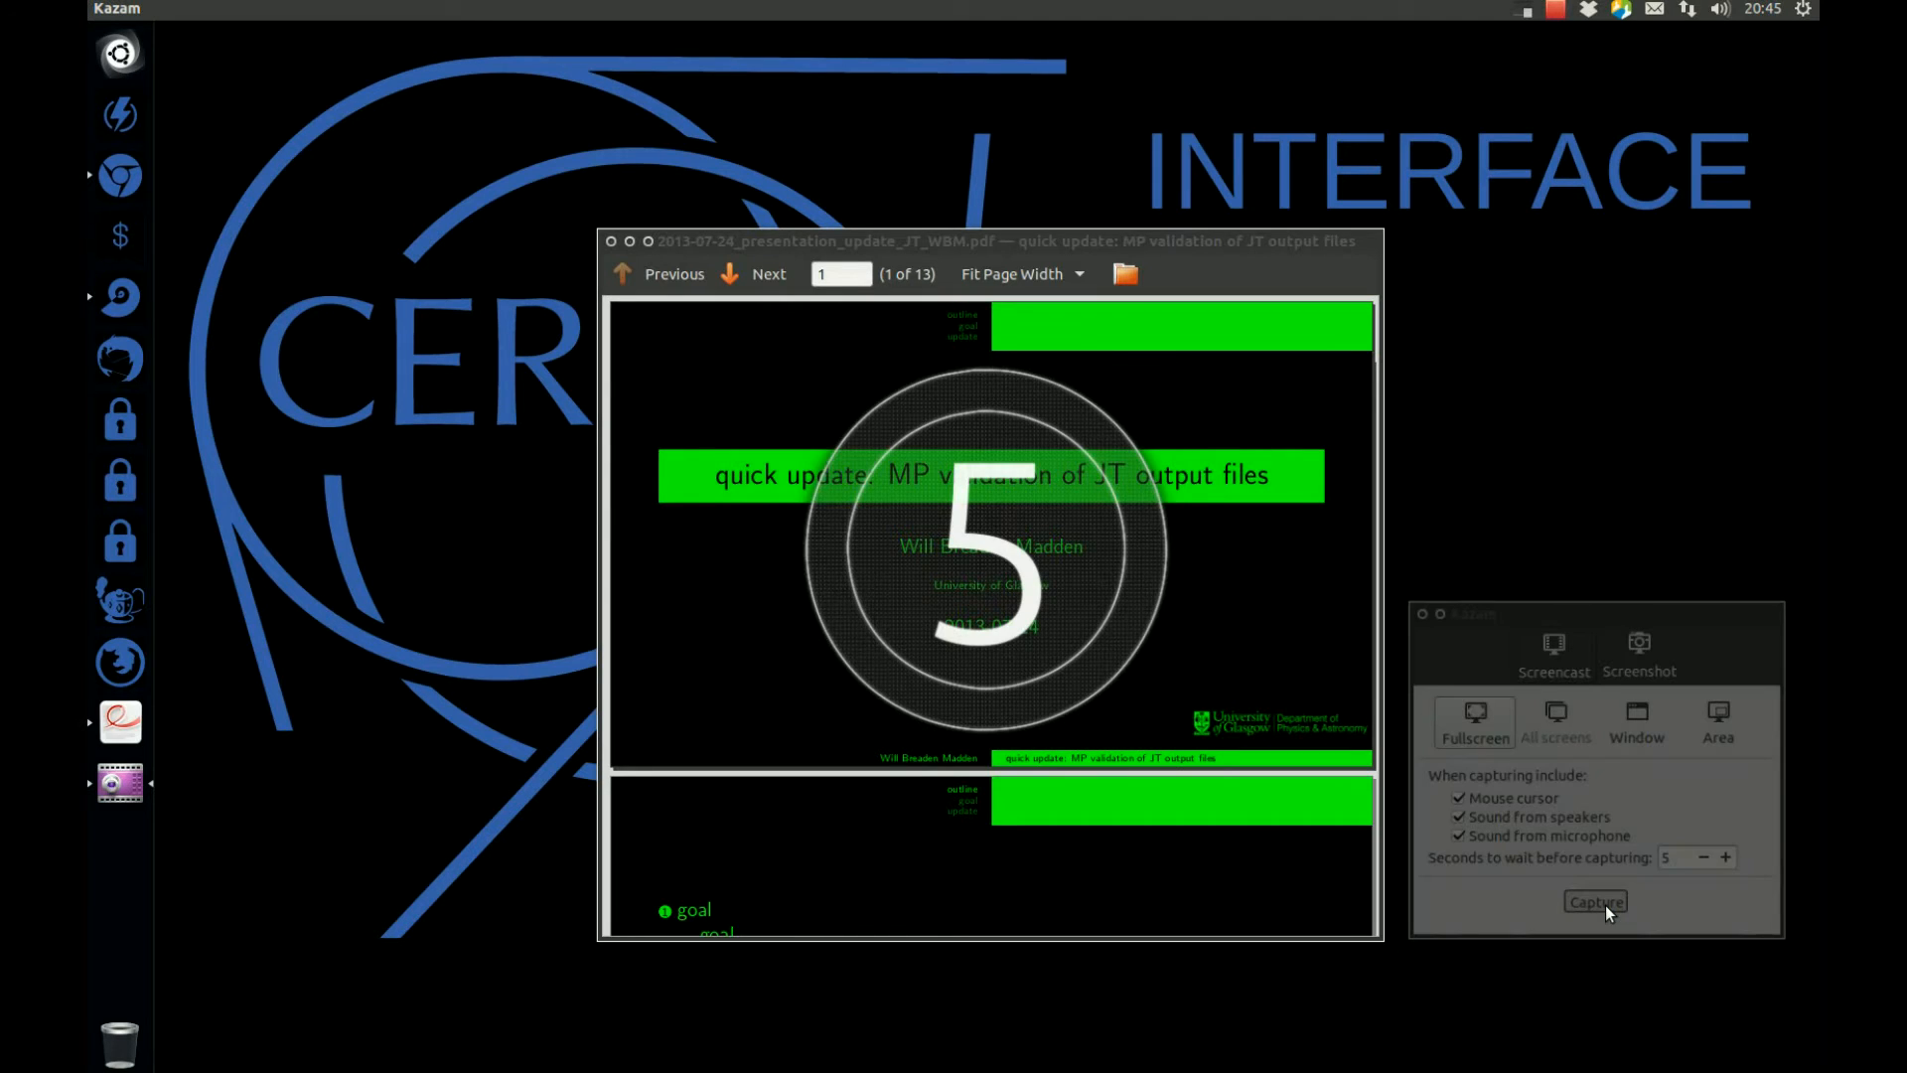
Step: Present the PDF slides during recording, ending with the Document Viewer window closed
{"action": "left_click", "coordinate": [1595, 902]}
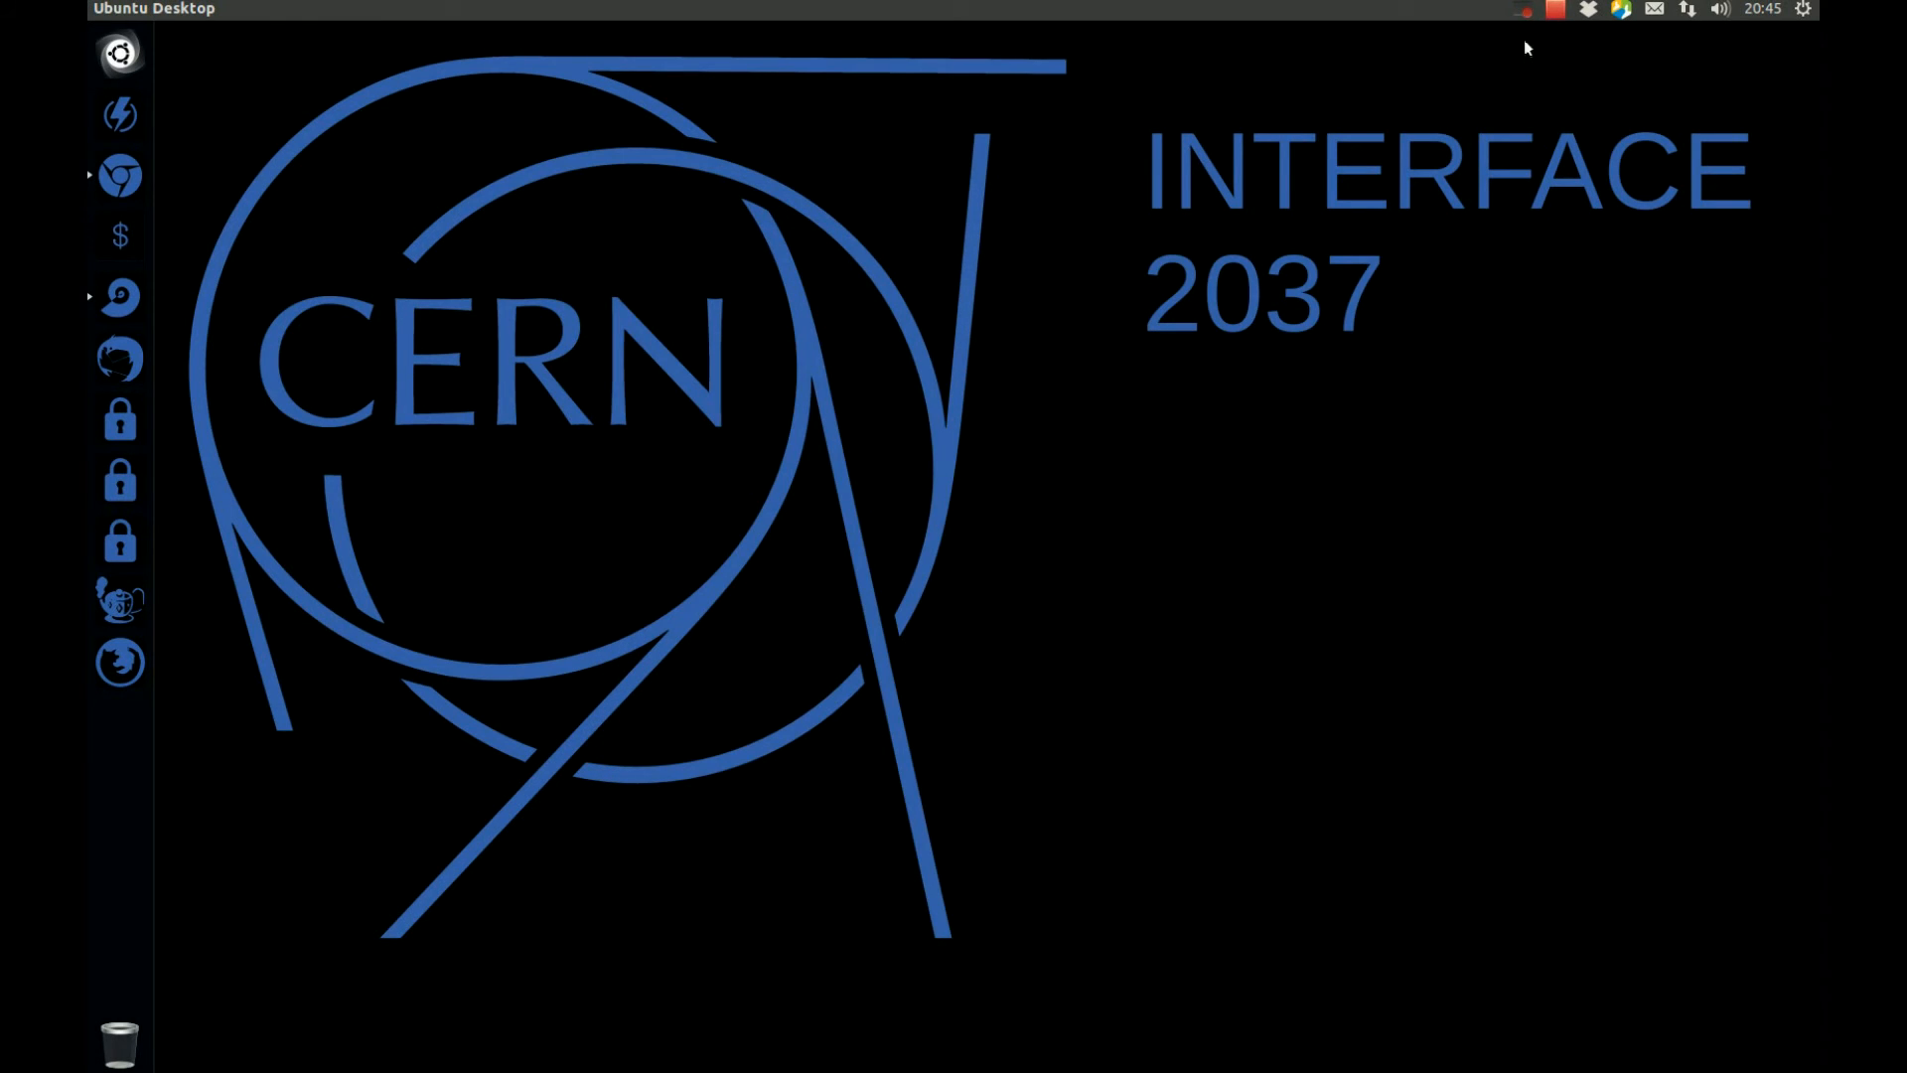
Step: Show the Kazam recording menu from the top-bar indicator, ready to finish recording
{"action": "left_click", "coordinate": [1524, 10]}
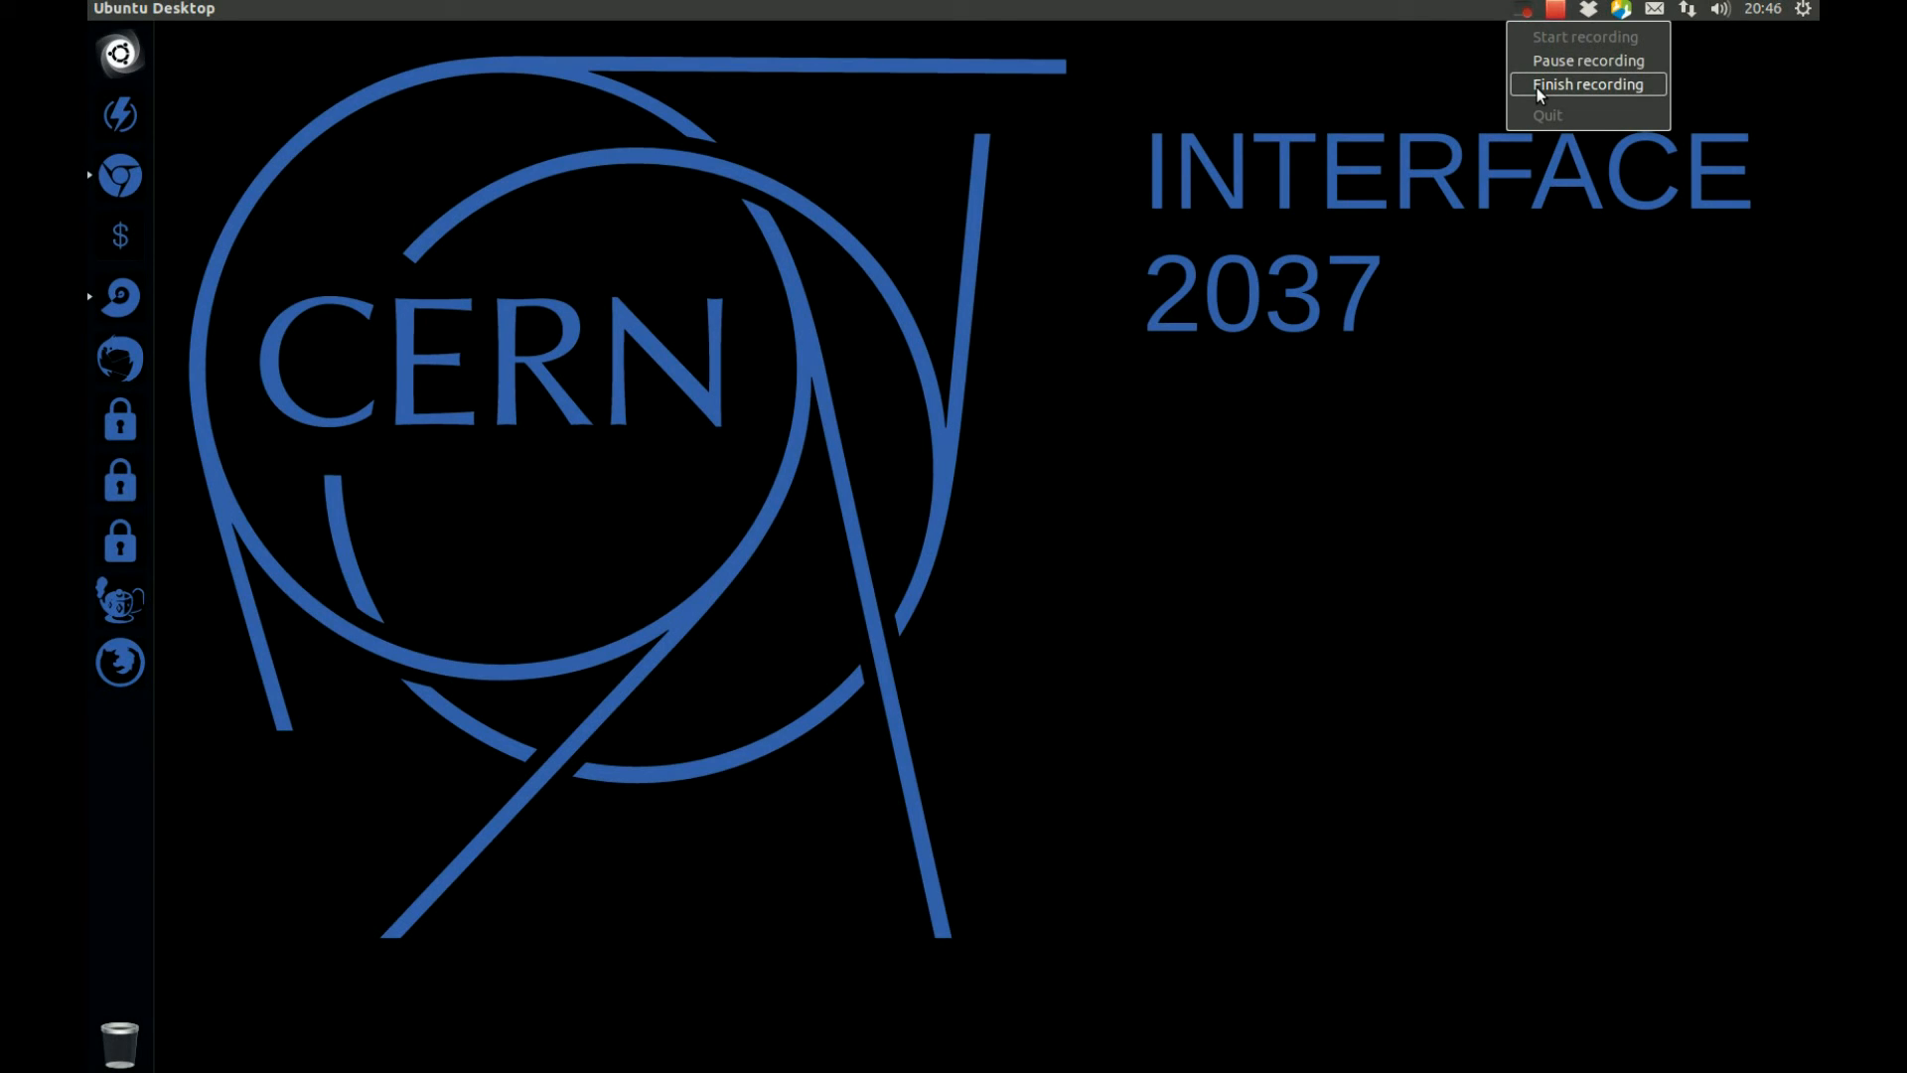
{"action": "mouse_move", "coordinate": [1530, 98]}
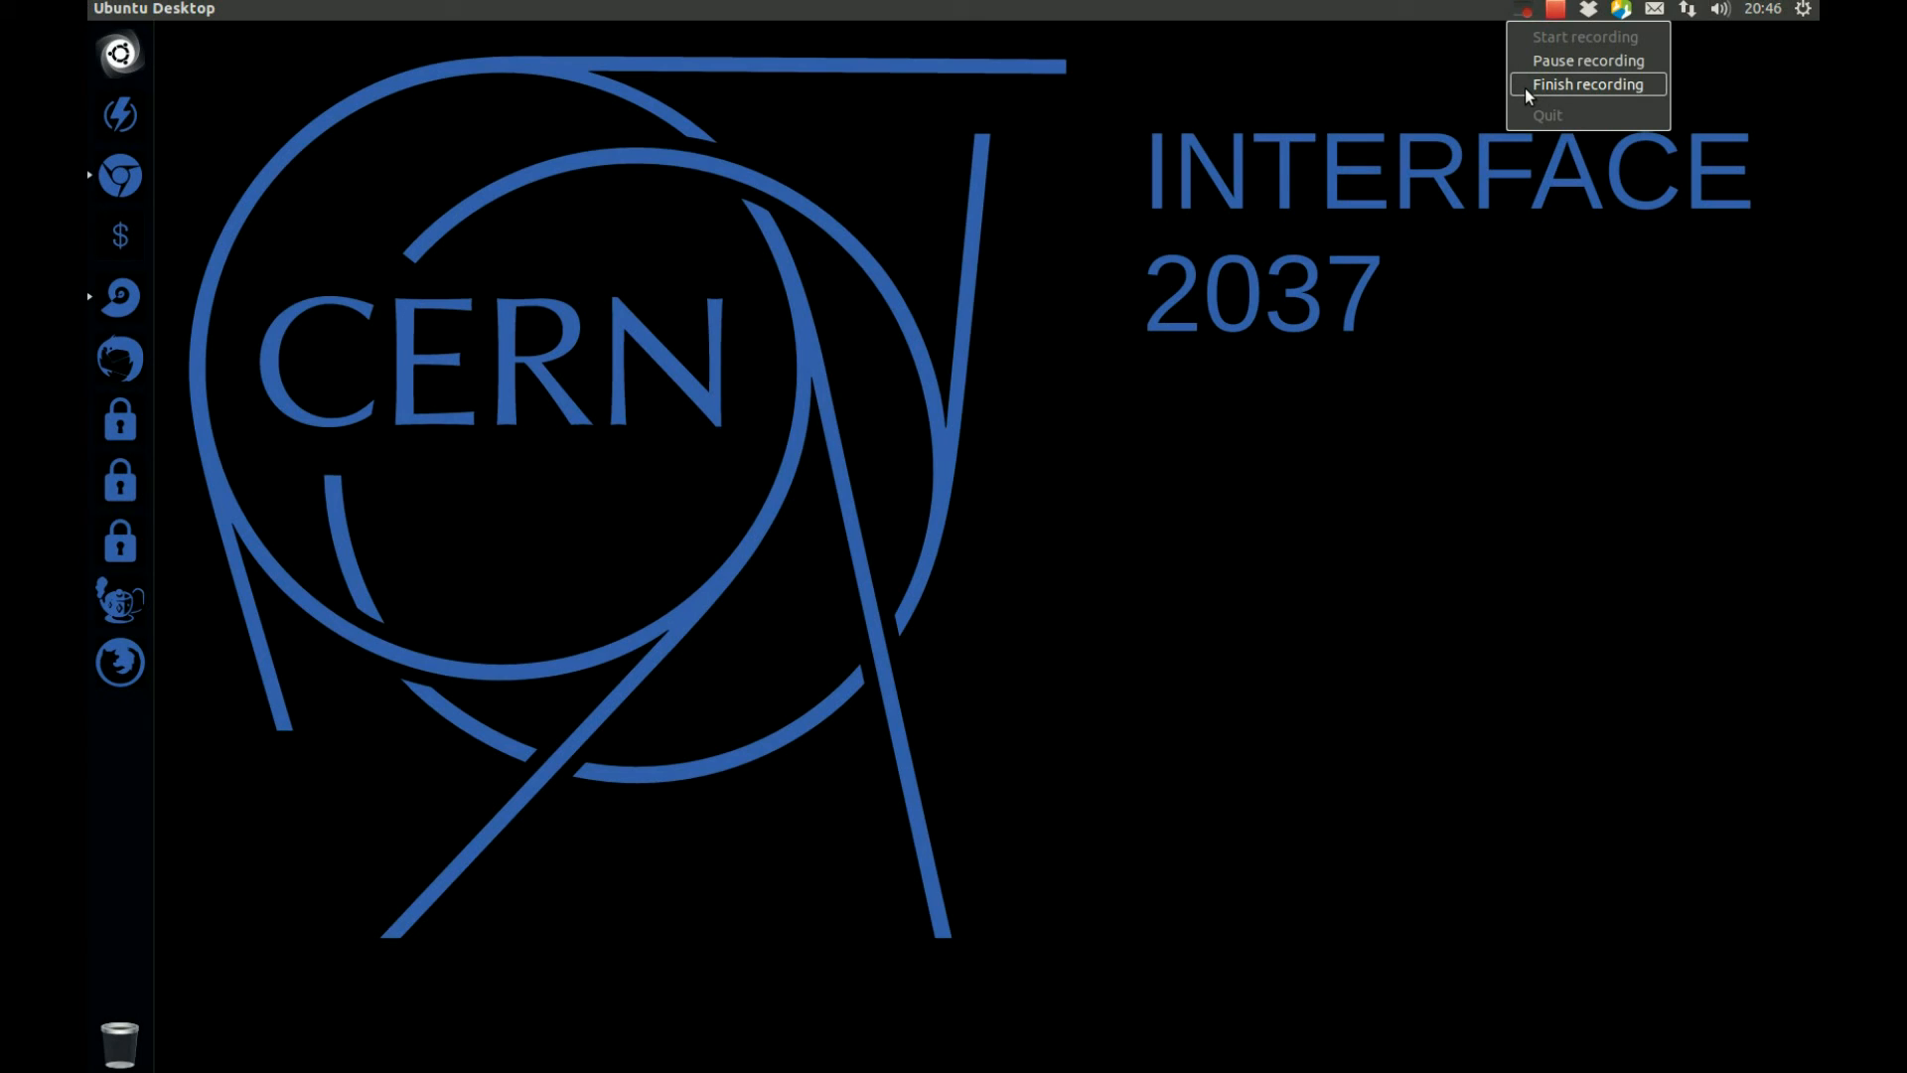